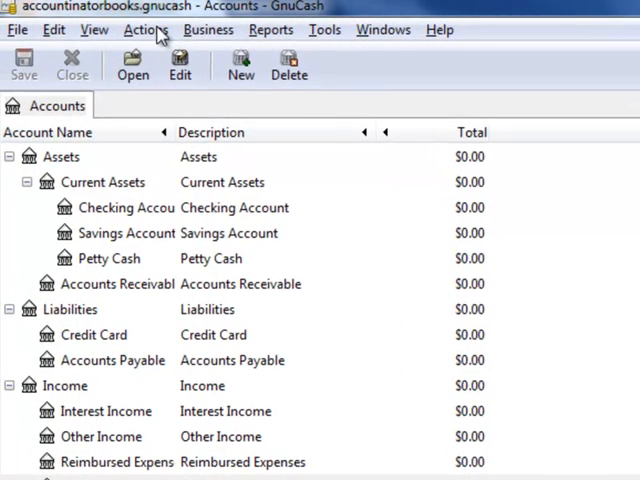
# Start a new customer invoice from the Business > Customer menu
pyautogui.click(208, 29)
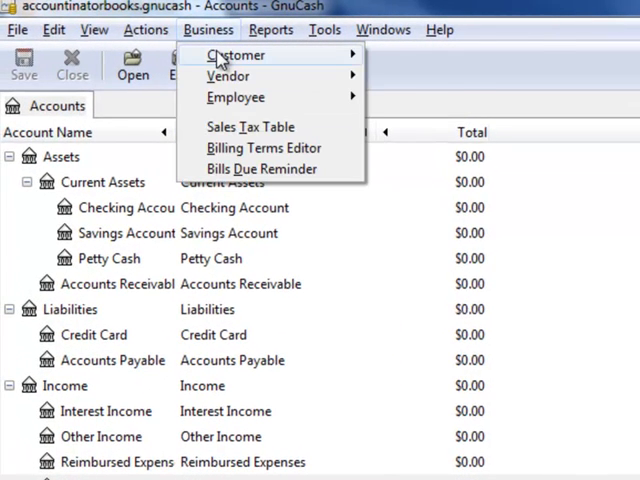
pyautogui.moveTo(236, 55)
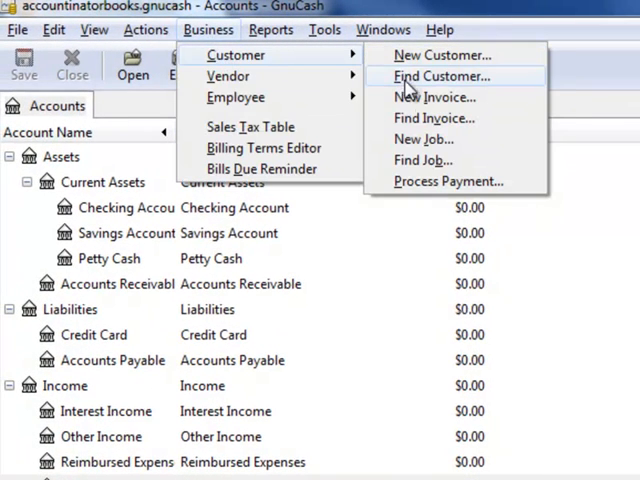
pyautogui.click(434, 97)
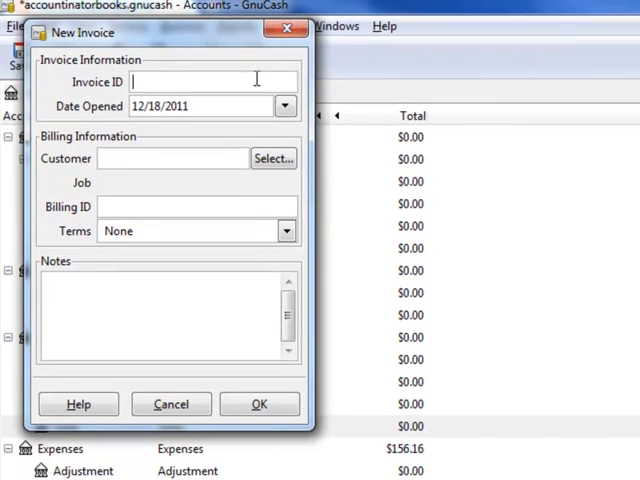
# Create invoice 1001 for customer Joe's Paint, chosen from the customer search
pyautogui.write('1000')
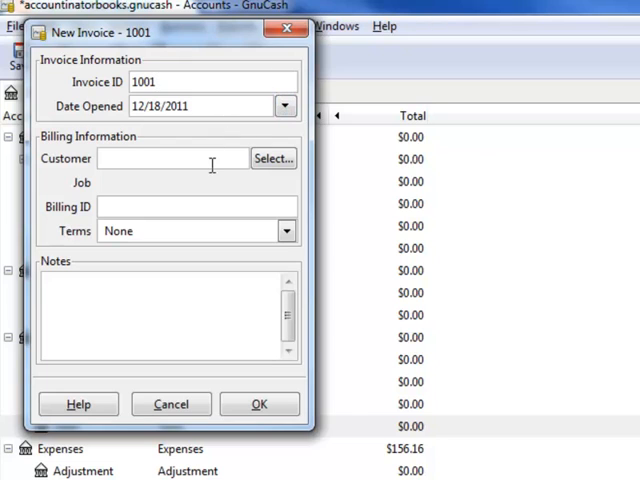
pyautogui.write('jo')
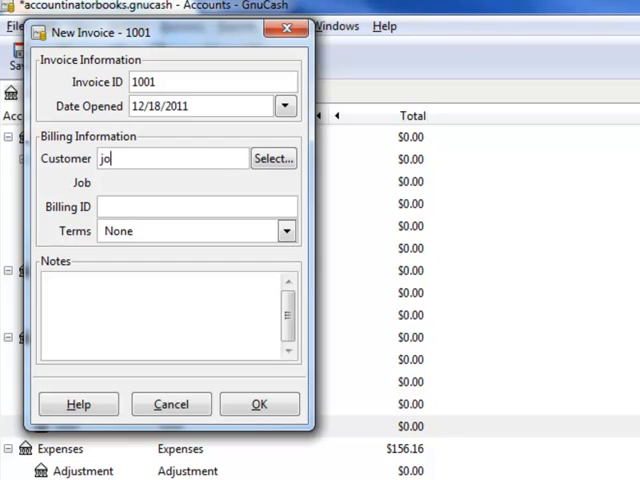
pyautogui.write('o')
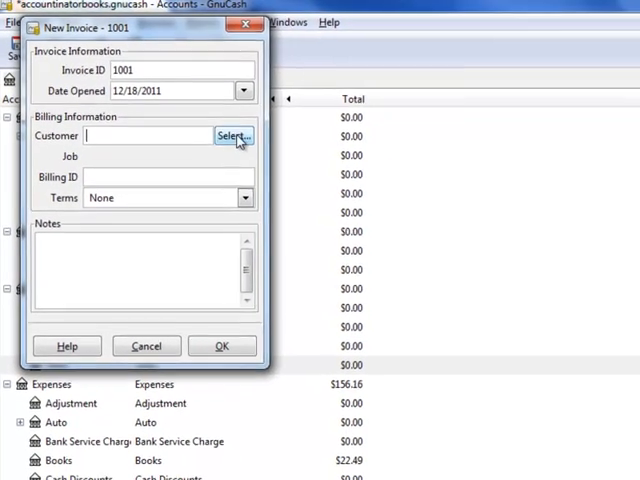
pyautogui.click(233, 135)
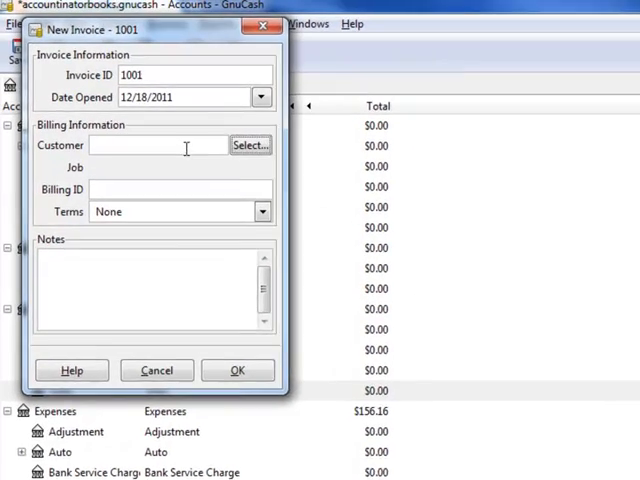
pyautogui.write('joe')
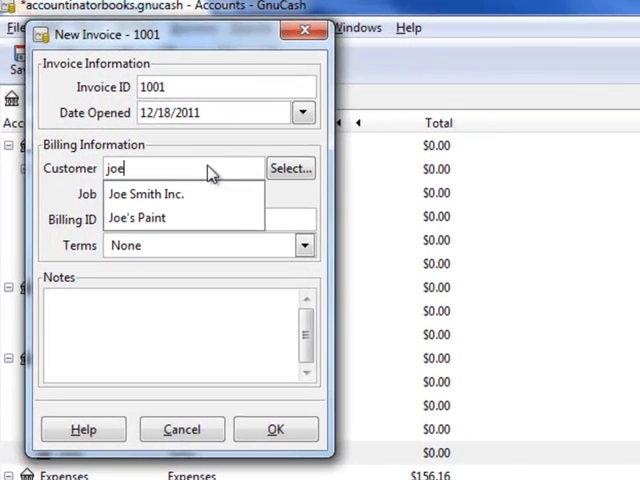
pyautogui.click(137, 218)
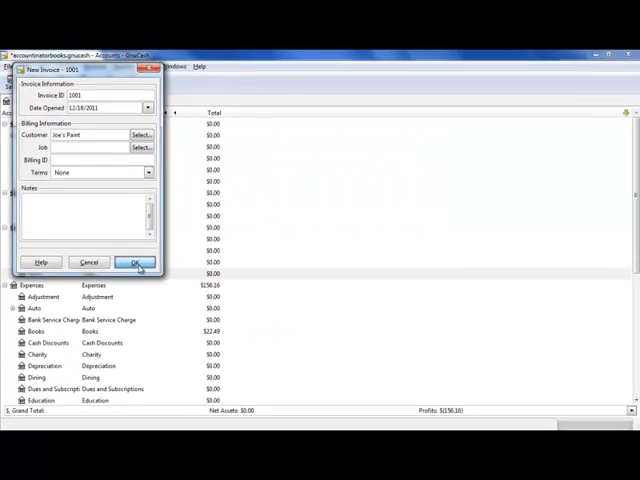
pyautogui.click(130, 262)
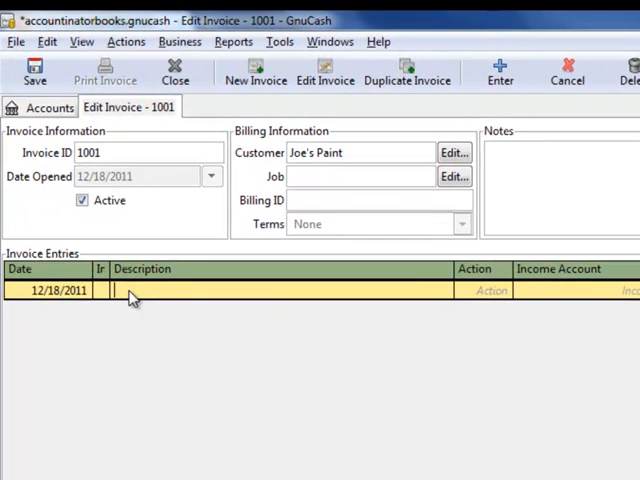
# Enter the website preparation work description on the first invoice line
pyautogui.write('Prepared new briefs')
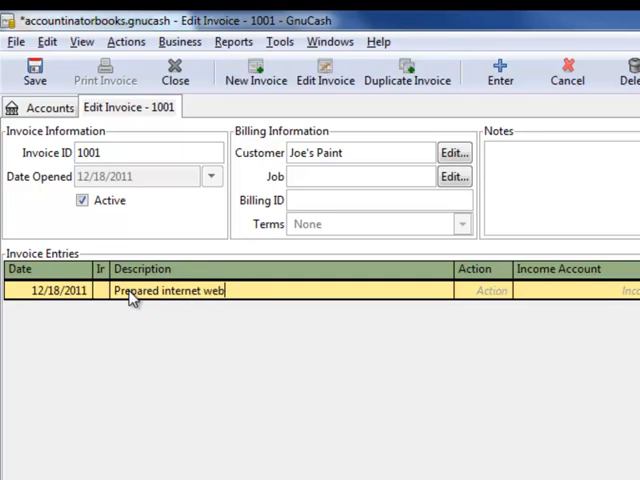
pyautogui.click(503, 291)
pyautogui.write('Hours')
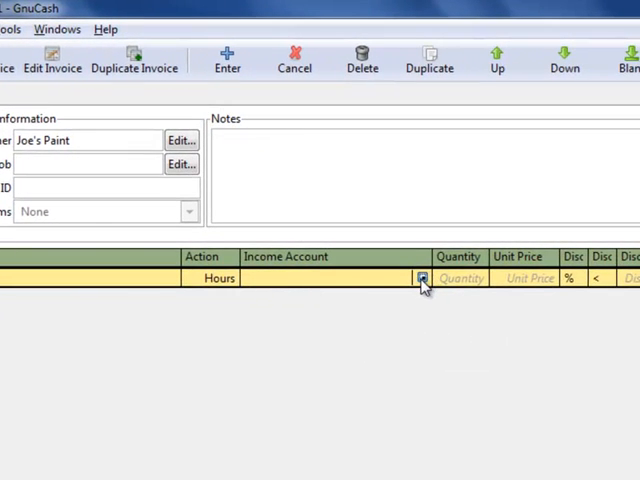
# Bill the first line to Income:Sales at quantity 8.00 and 120.00 each
pyautogui.click(422, 278)
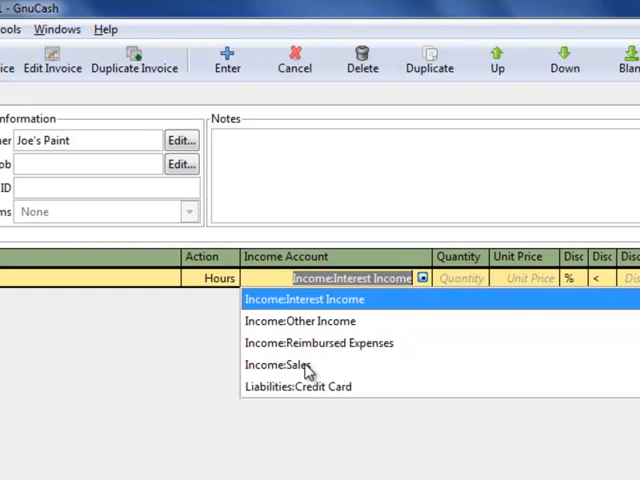
pyautogui.click(284, 366)
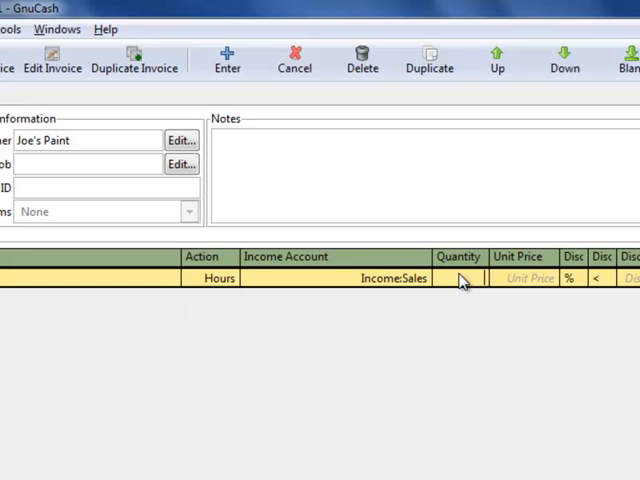
pyautogui.write('8.00')
pyautogui.click(523, 278)
pyautogui.write('120')
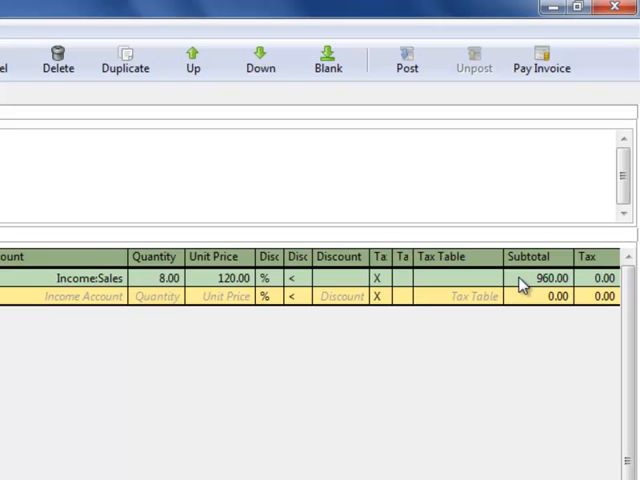
pyautogui.moveTo(442, 274)
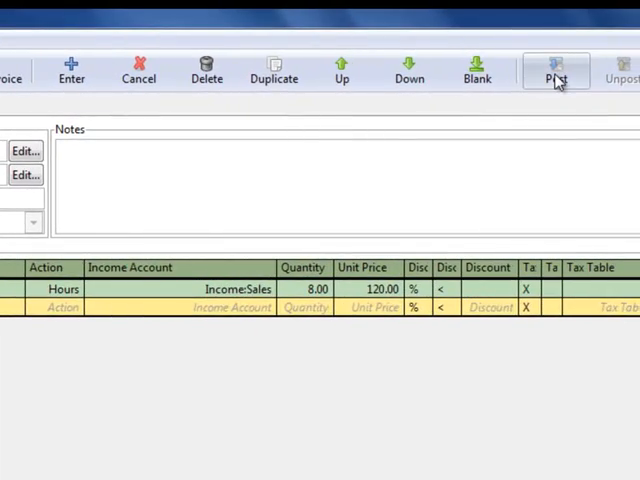
# Post invoice 1001 to Assets:Accounts Receivable
pyautogui.click(556, 72)
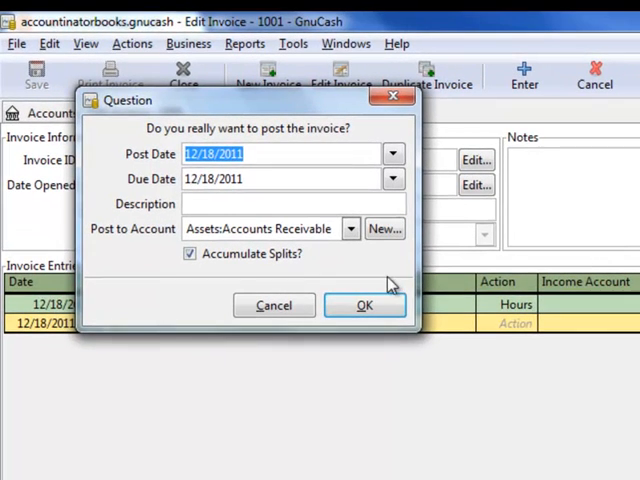
pyautogui.click(364, 305)
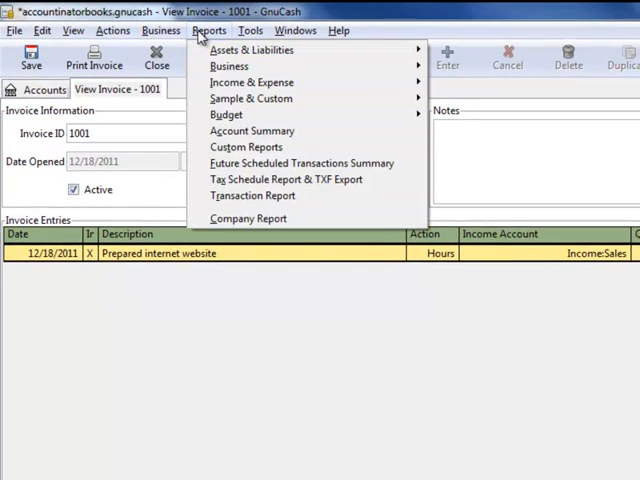
pyautogui.moveTo(251, 82)
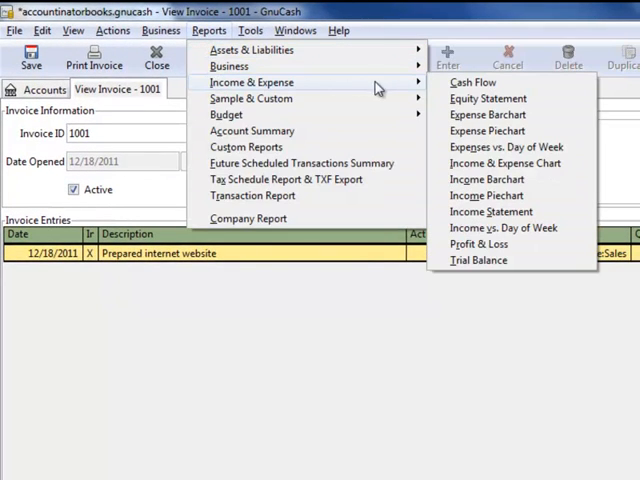
# Generate the Income Statement showing $960.00 Sales revenue
pyautogui.click(491, 211)
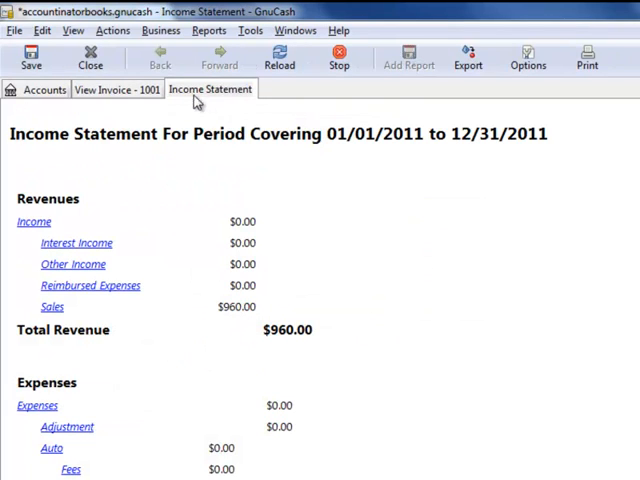
pyautogui.click(208, 30)
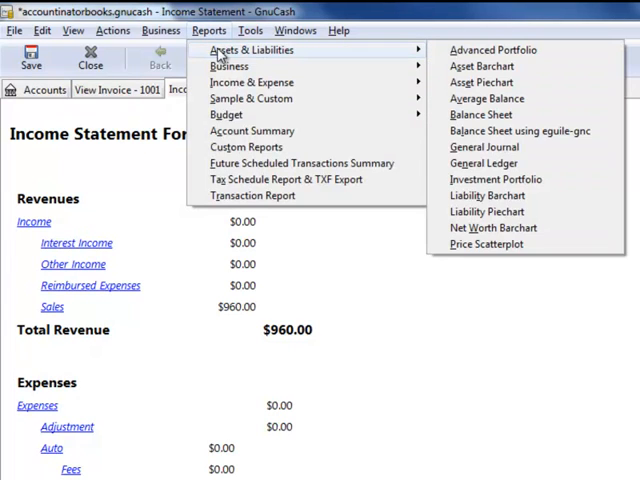
pyautogui.moveTo(481, 115)
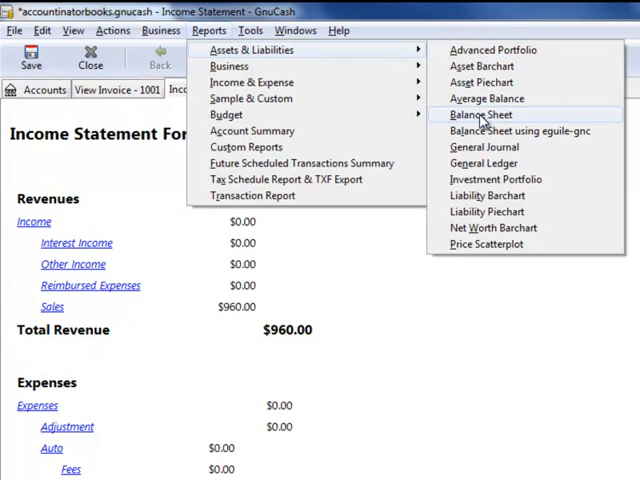
# Generate the Balance Sheet showing $960.00 in Accounts Receivable
pyautogui.click(483, 114)
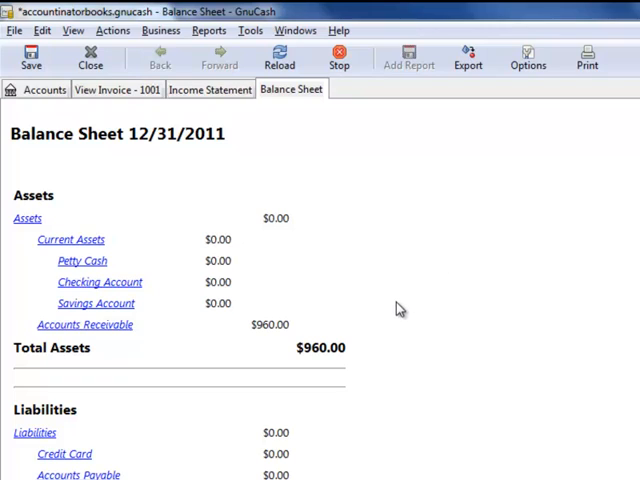
pyautogui.moveTo(288, 330)
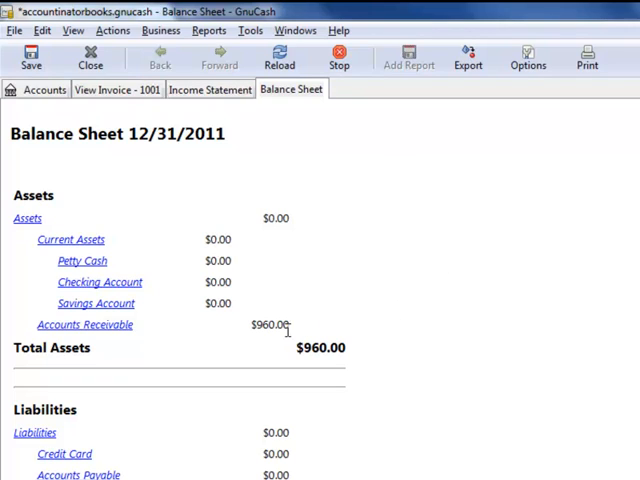